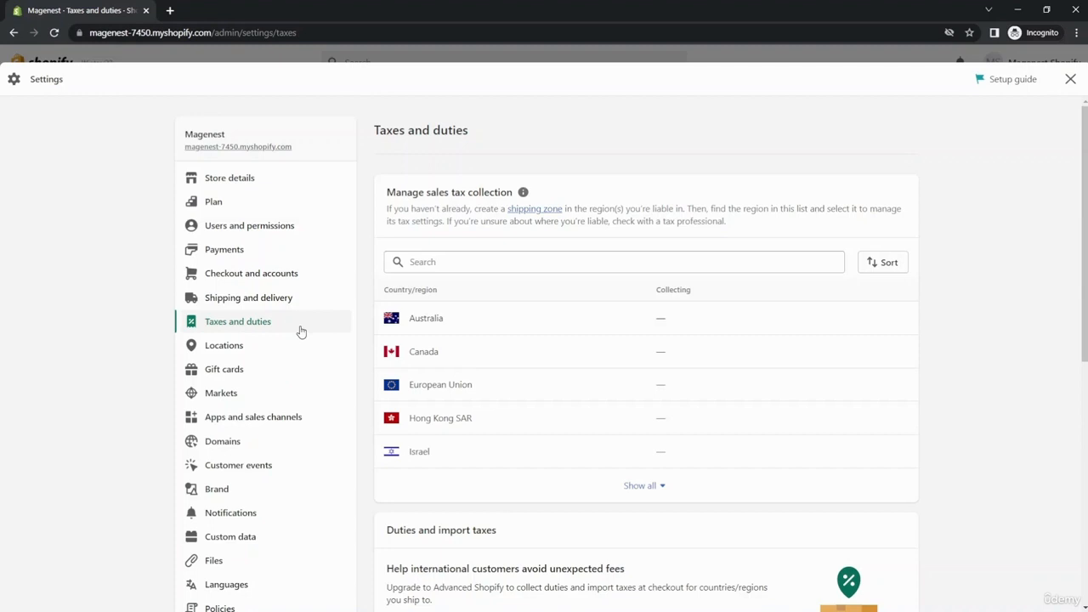
pyautogui.moveTo(302, 332)
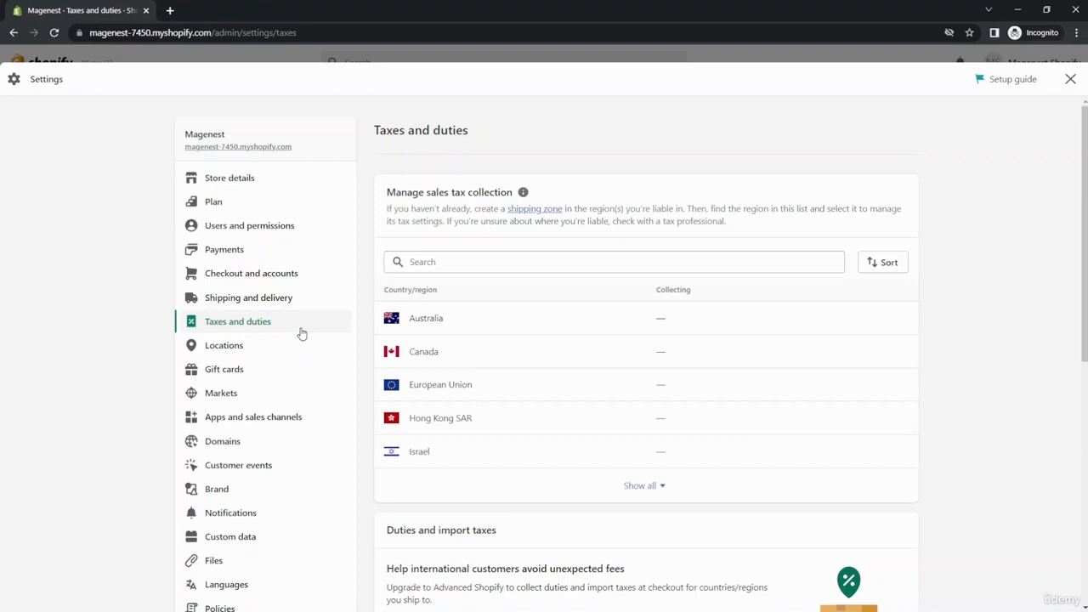
pyautogui.moveTo(85, 122)
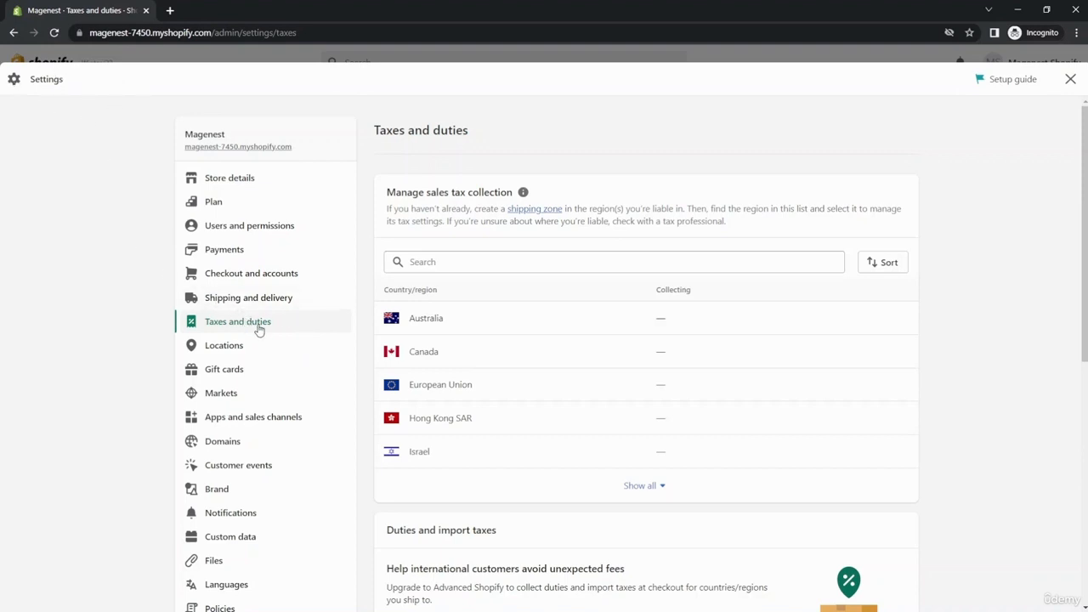
pyautogui.moveTo(279, 329)
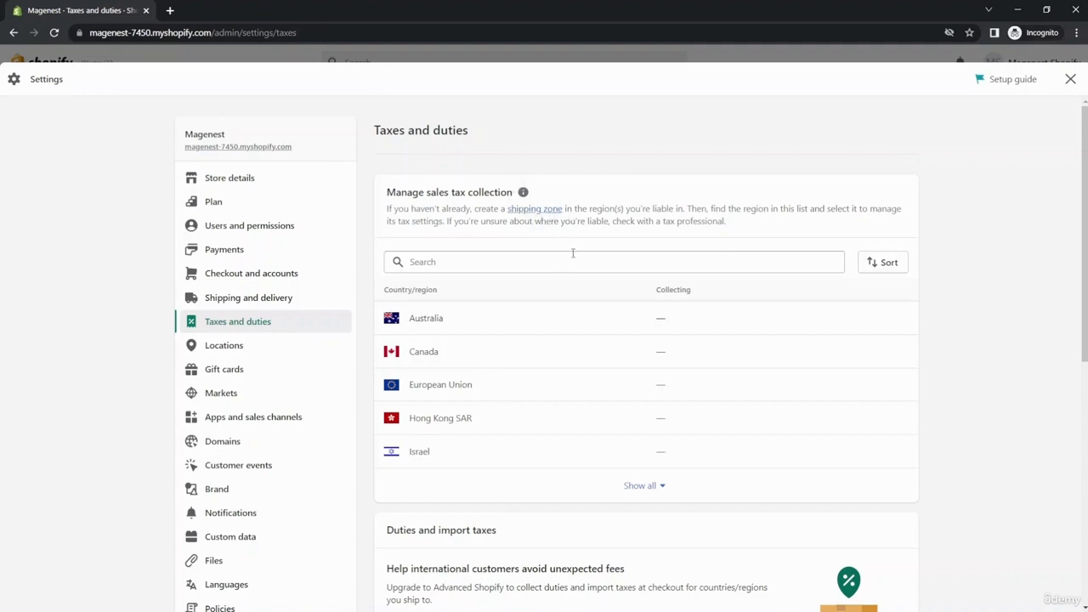
pyautogui.moveTo(572, 463)
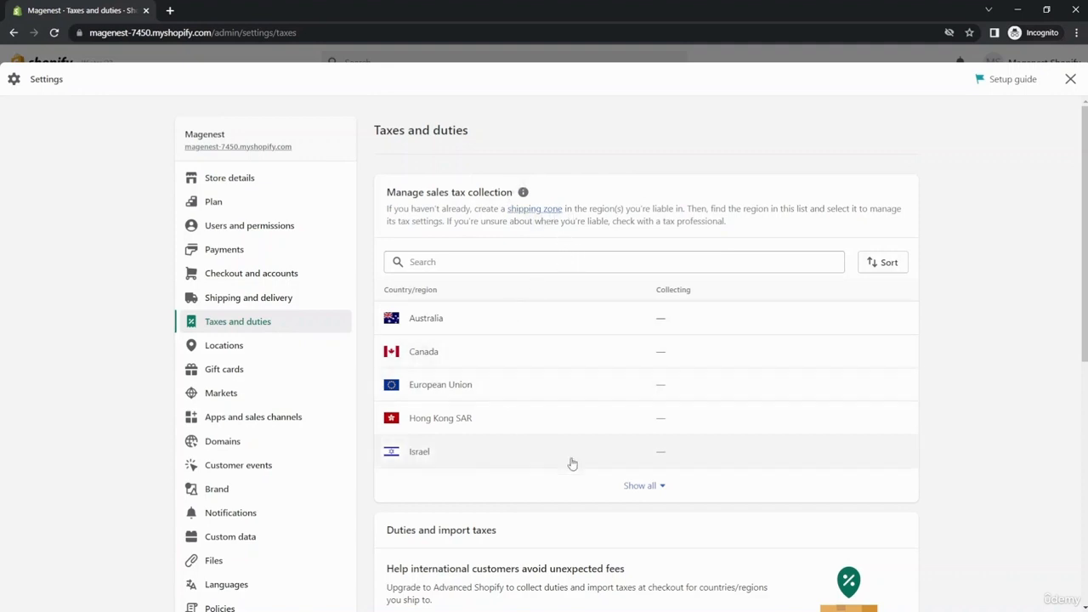
pyautogui.moveTo(667, 440)
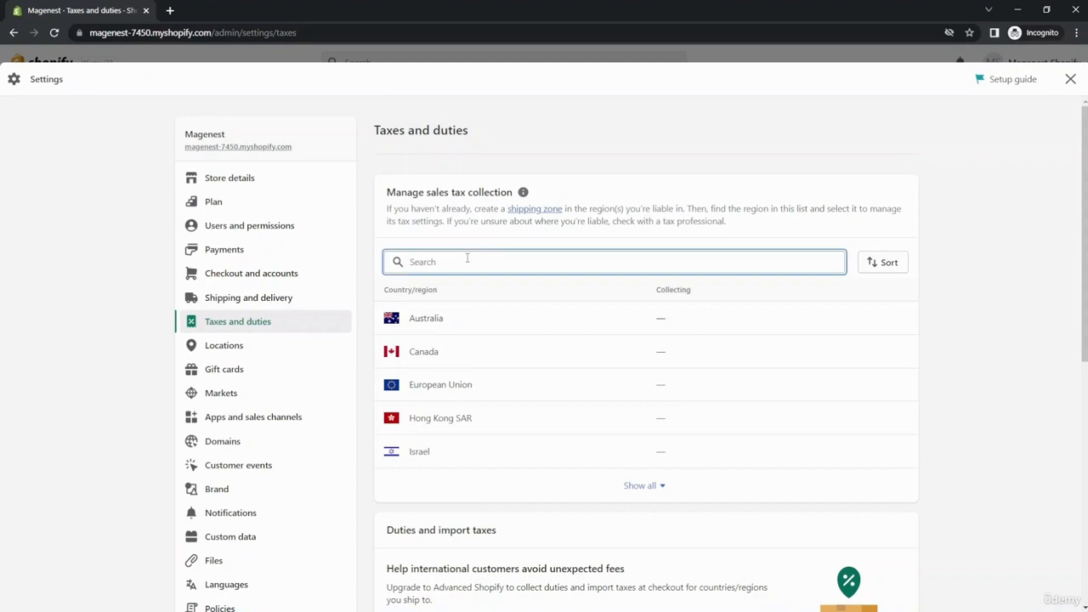
# Search the country list for 'un' and select United States
pyautogui.write('un')
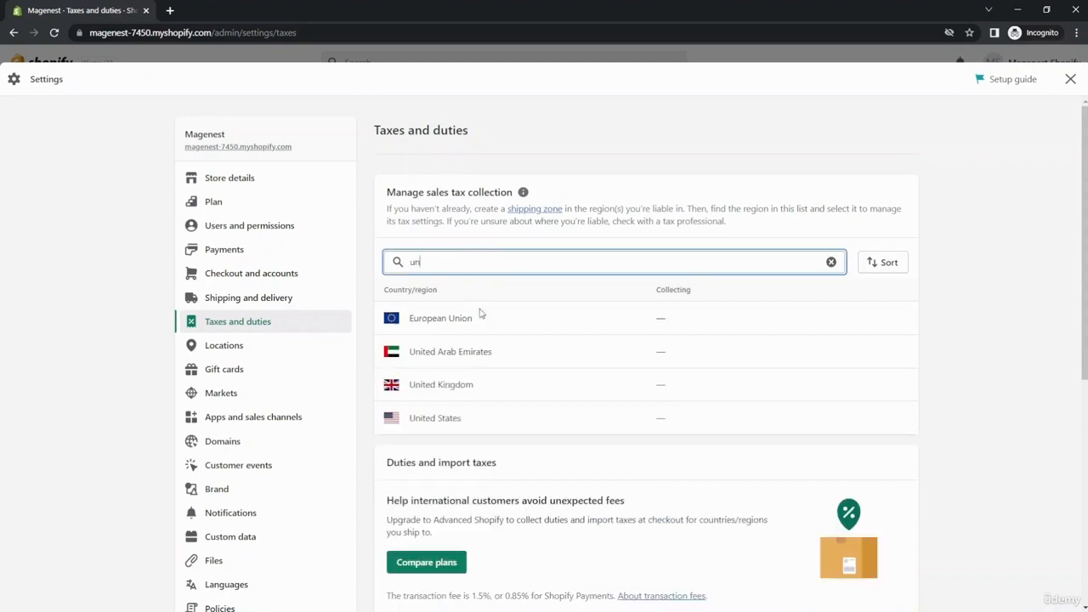
pyautogui.click(434, 417)
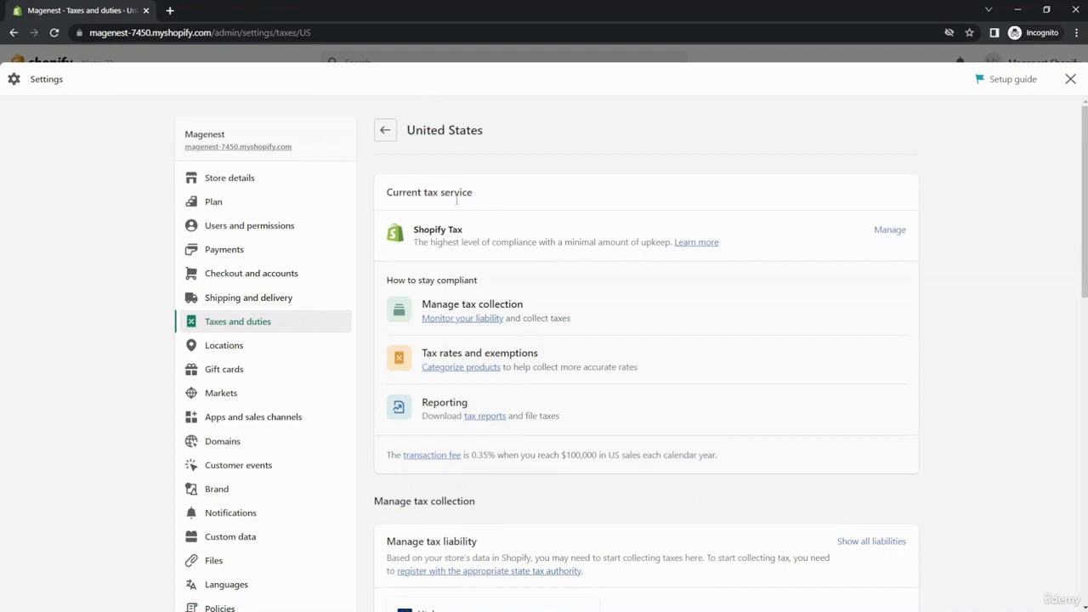
pyautogui.moveTo(543, 187)
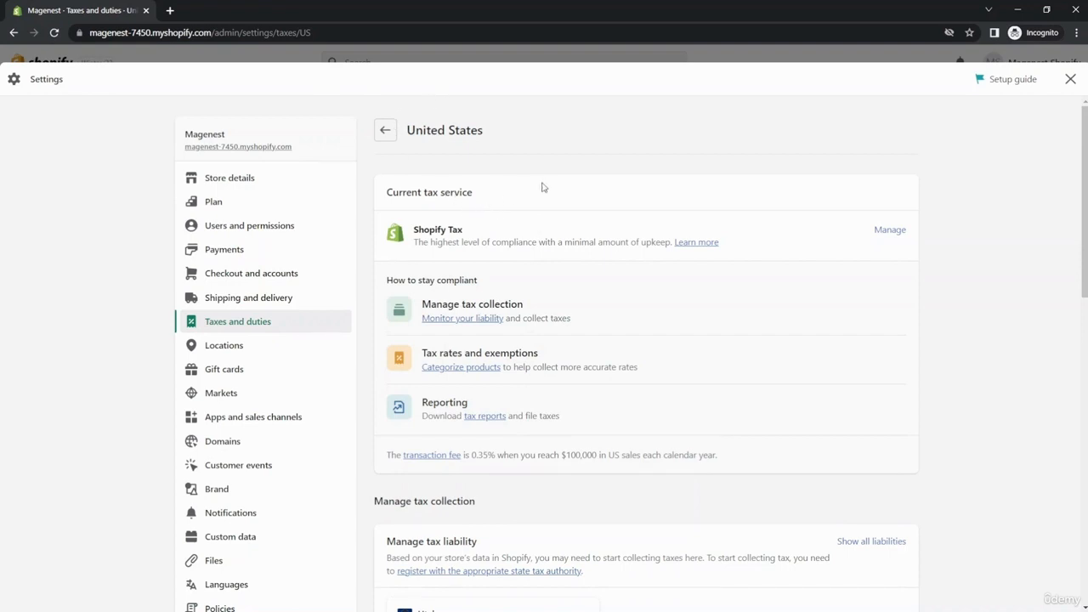
pyautogui.moveTo(514, 222)
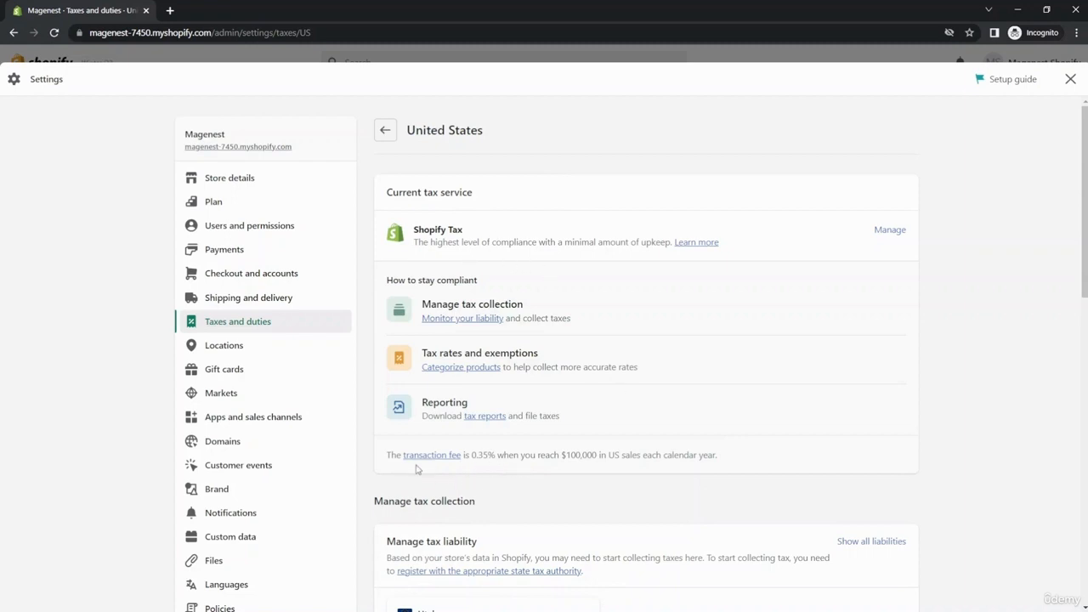
pyautogui.moveTo(515, 465)
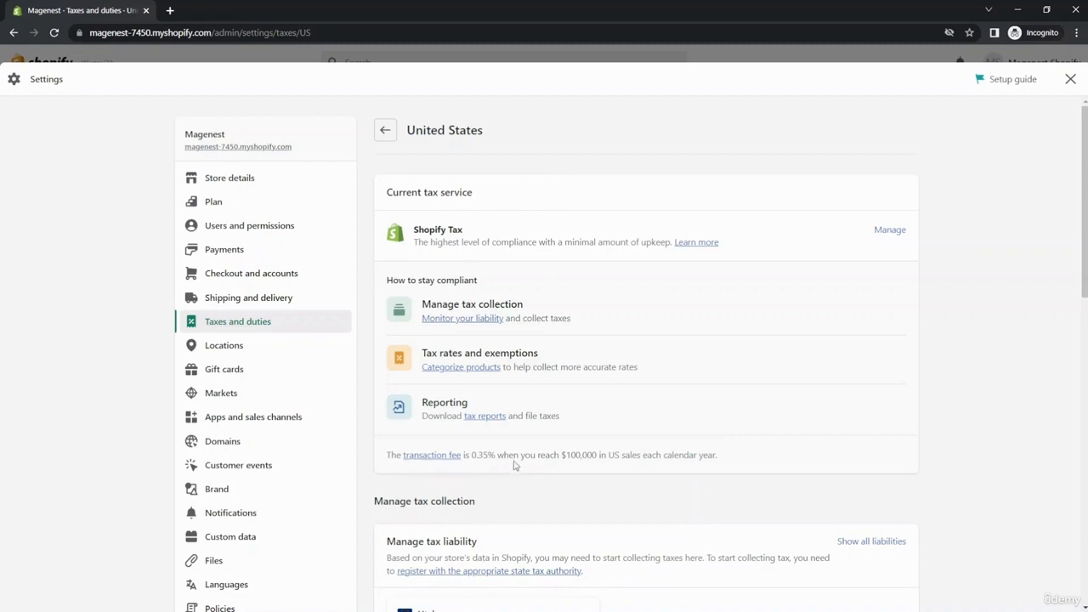
pyautogui.moveTo(680, 467)
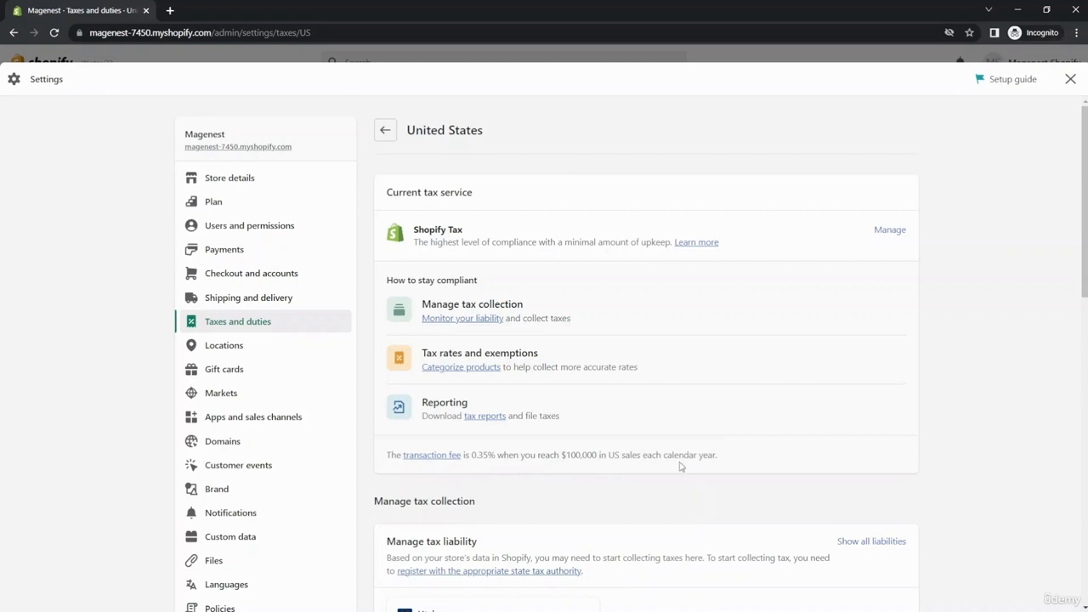
# Scroll to Manage tax liability and open the Utah card
pyautogui.scroll(-3)
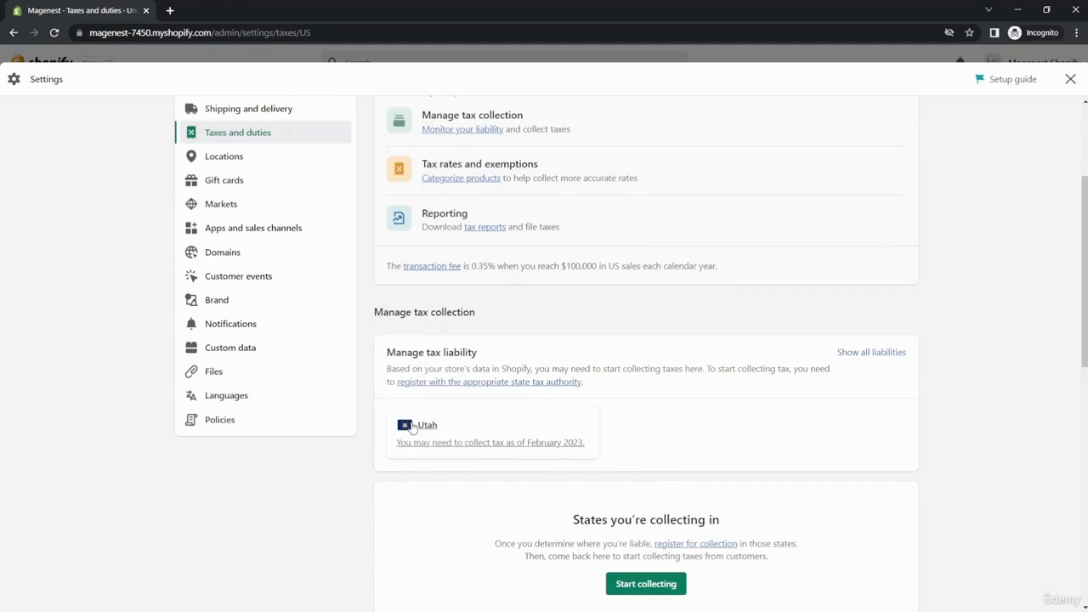
pyautogui.moveTo(488, 454)
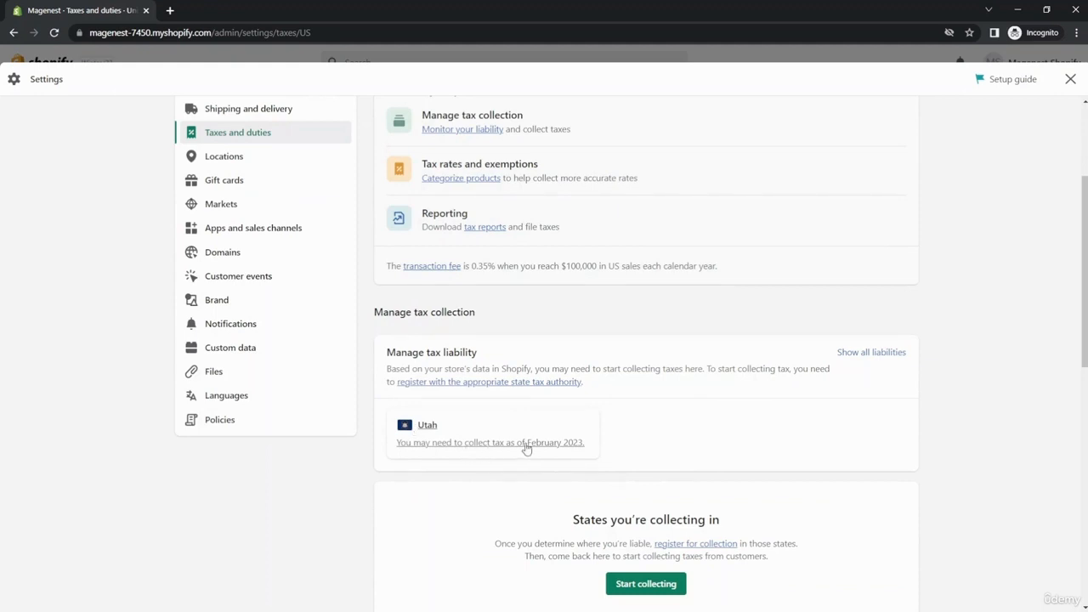
pyautogui.click(489, 443)
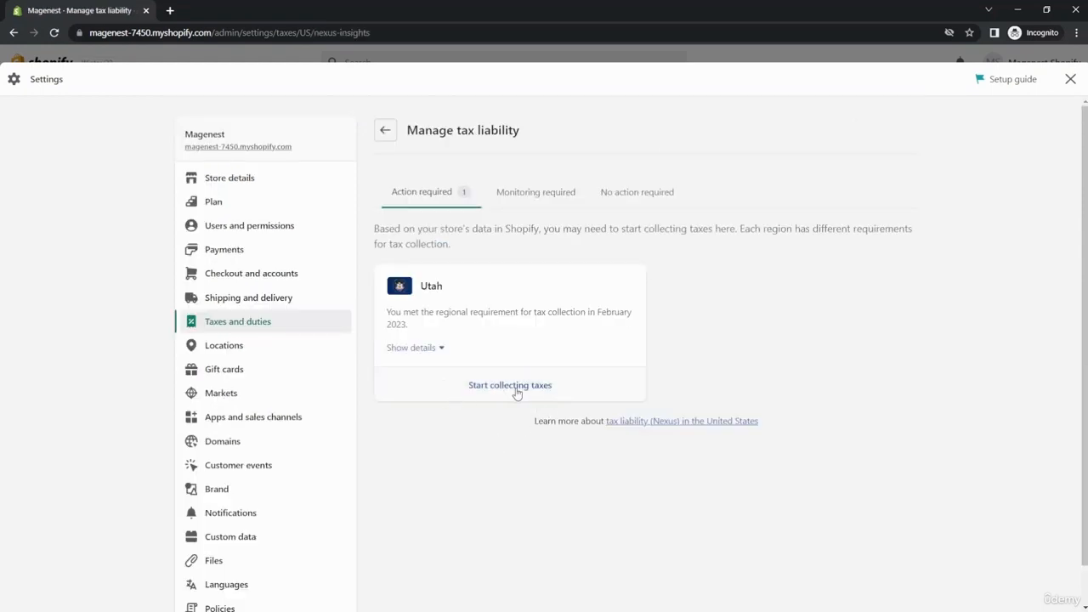
# Start collecting Utah sales tax, leaving the Sales tax ID blank
pyautogui.click(510, 385)
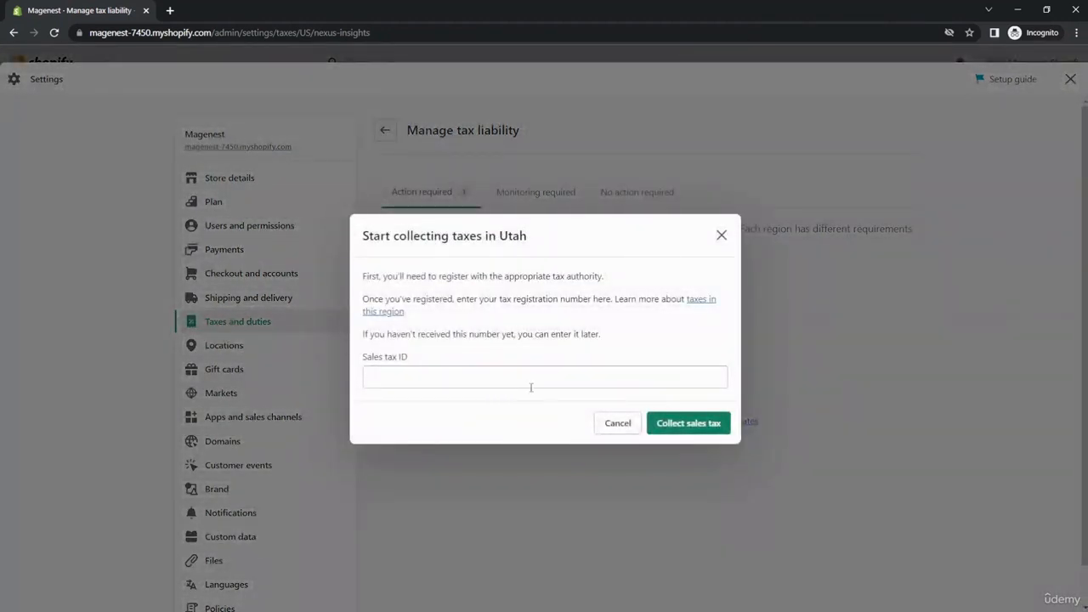
pyautogui.moveTo(425, 358)
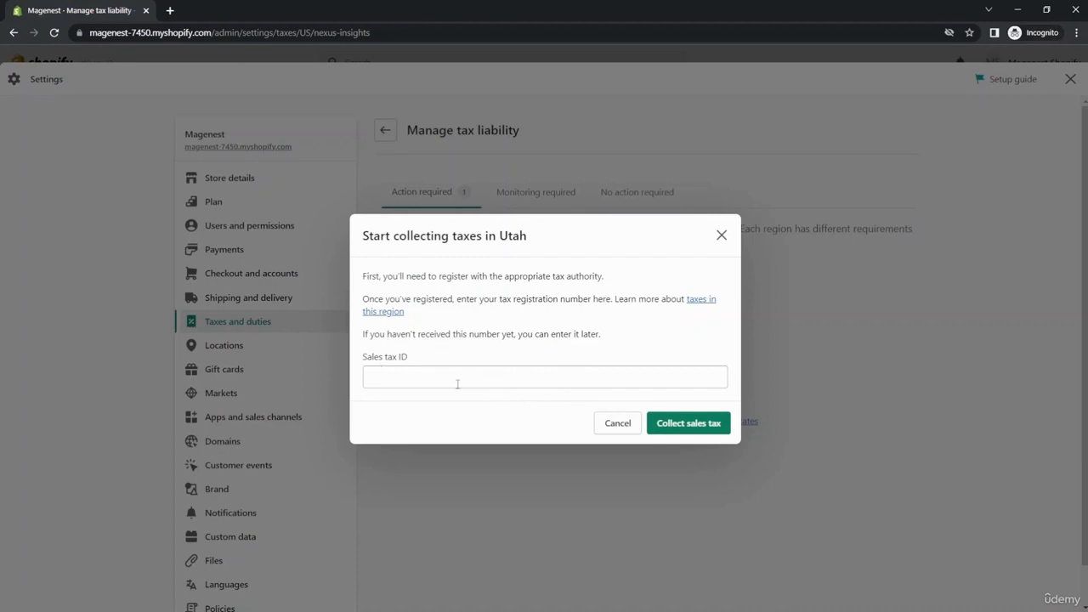
pyautogui.click(544, 377)
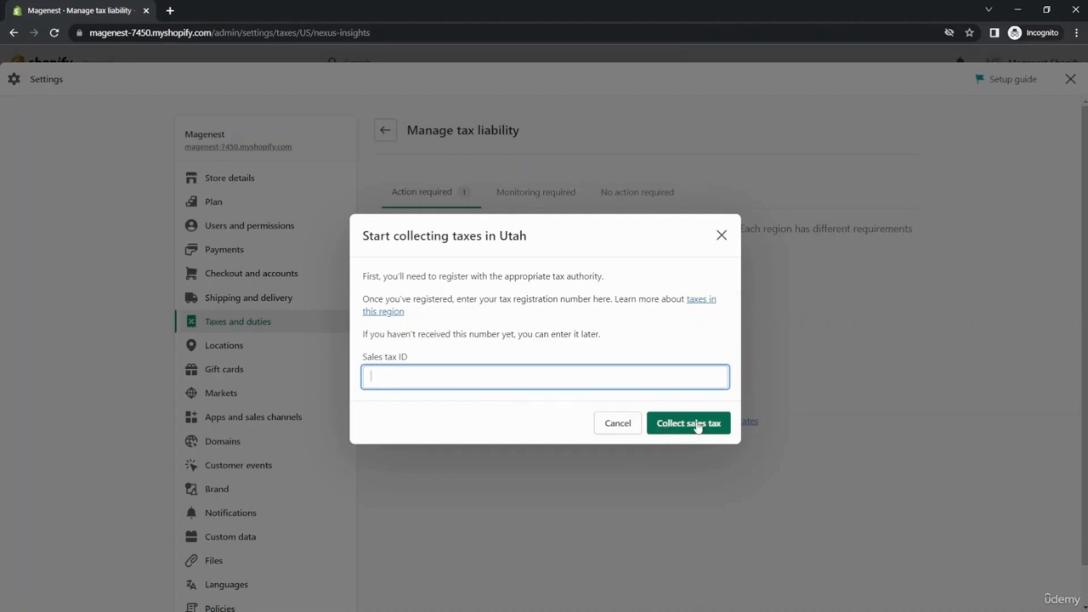
pyautogui.click(688, 423)
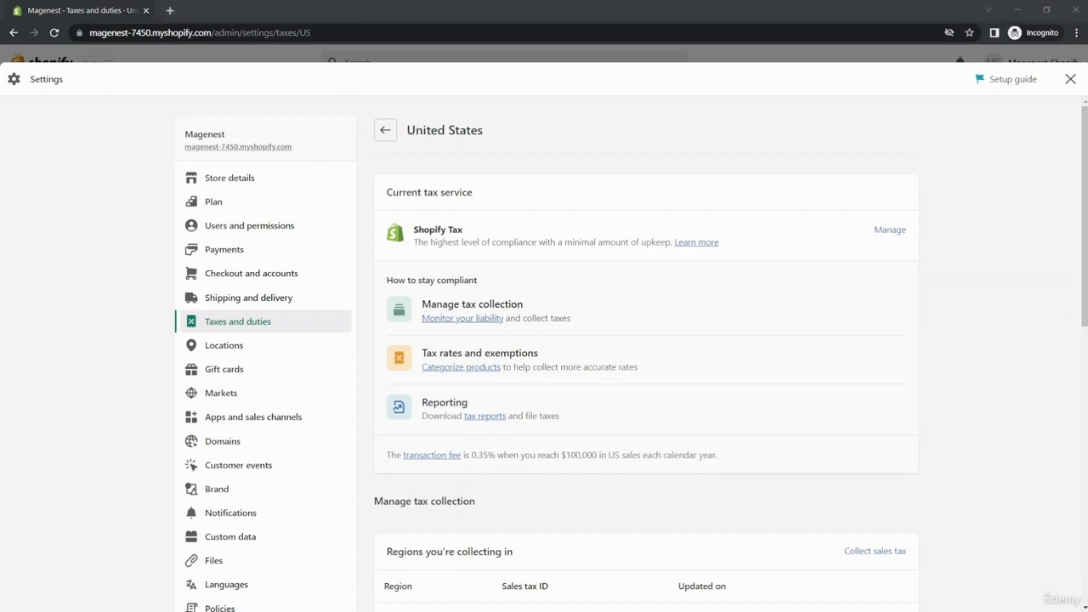
pyautogui.scroll(-3)
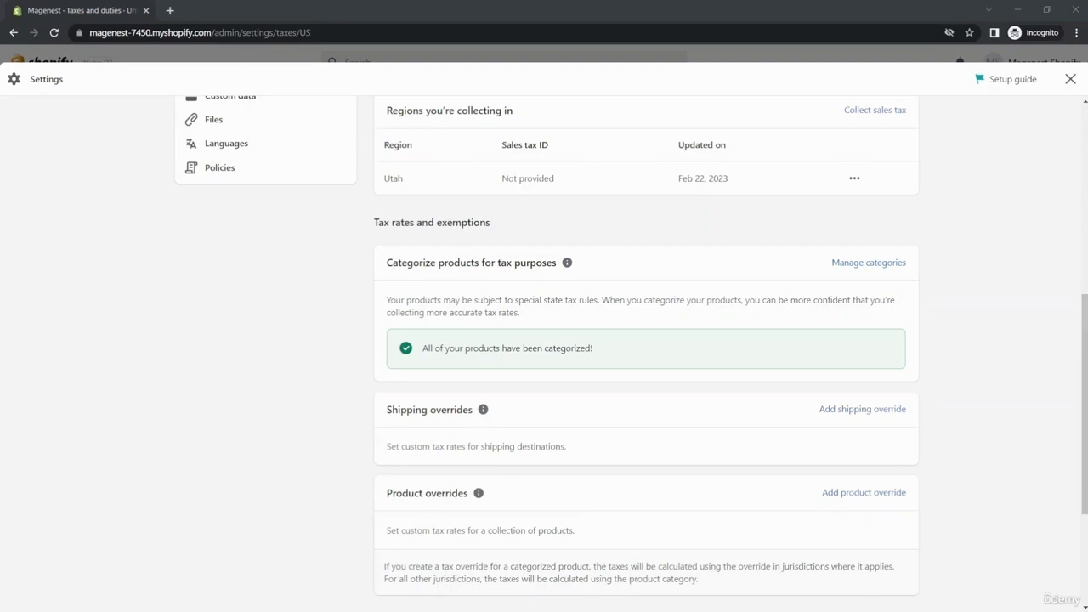
pyautogui.moveTo(417, 293)
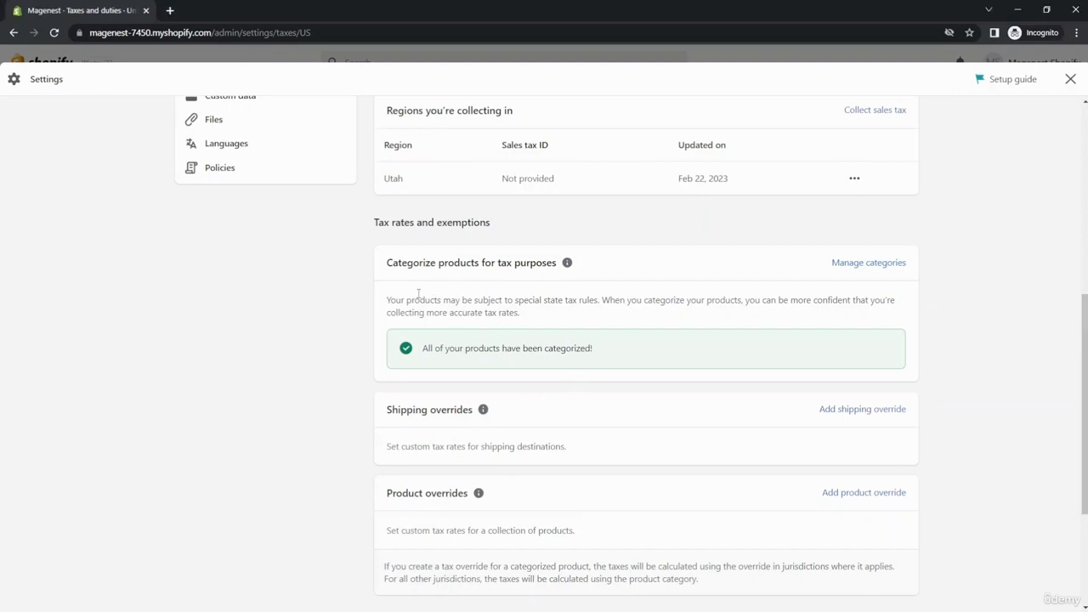
pyautogui.moveTo(626, 292)
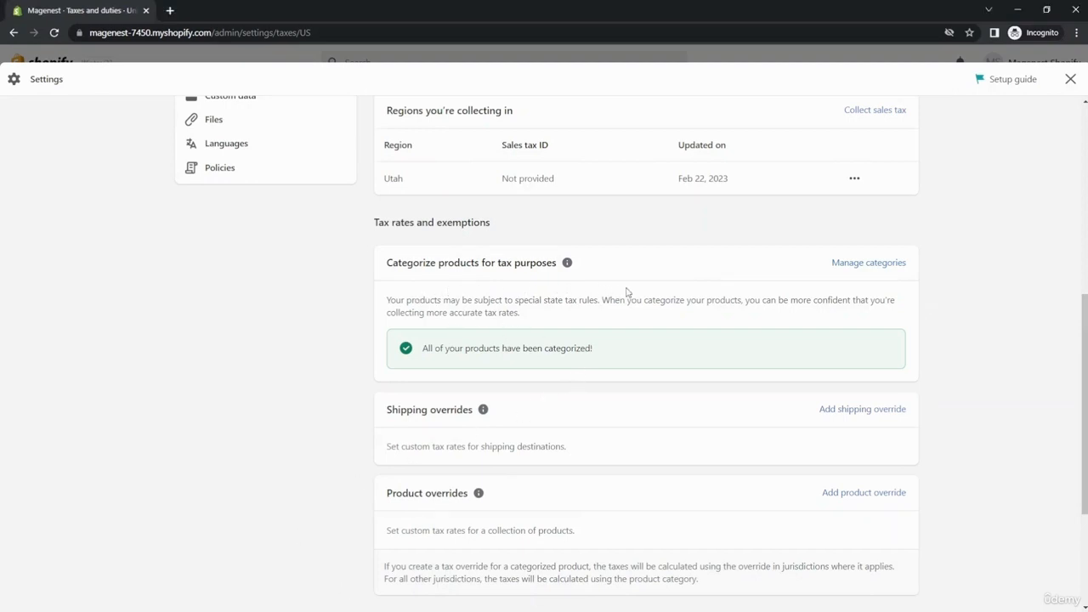
pyautogui.moveTo(782, 290)
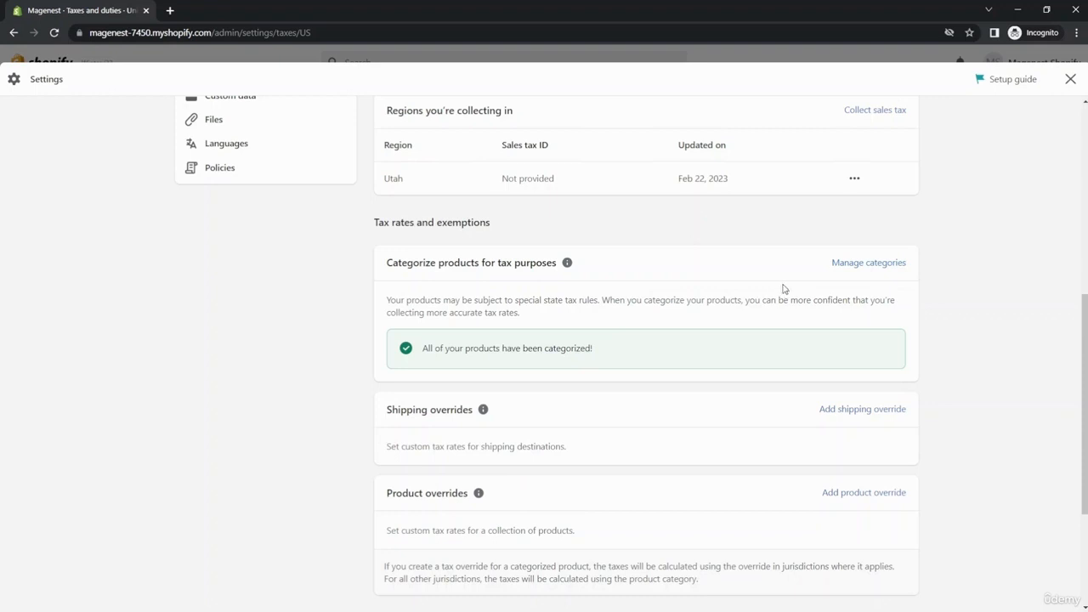
pyautogui.moveTo(777, 316)
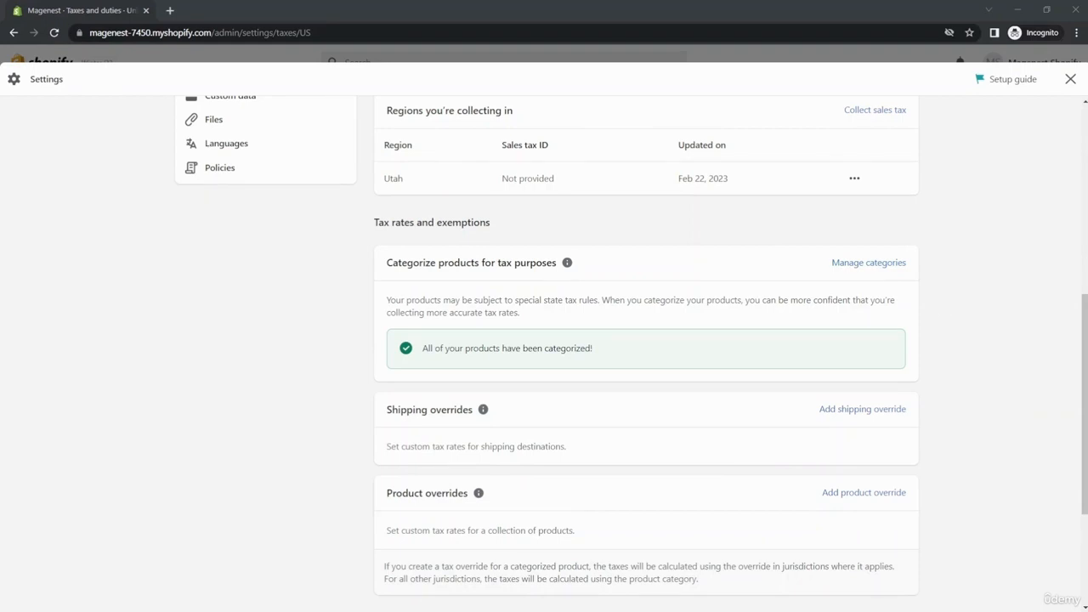
pyautogui.moveTo(392, 409)
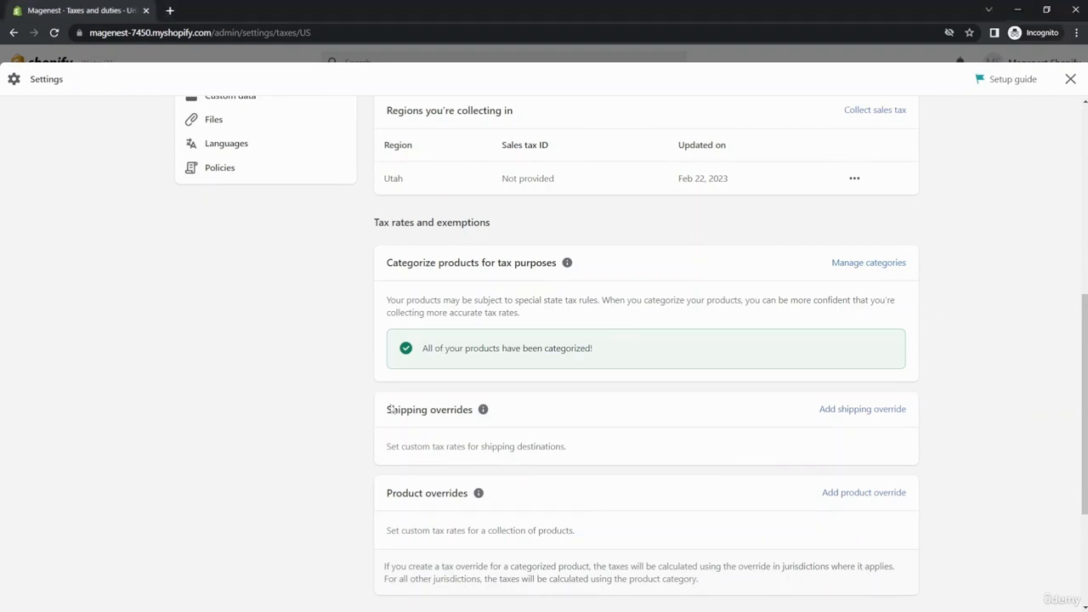
pyautogui.moveTo(500, 336)
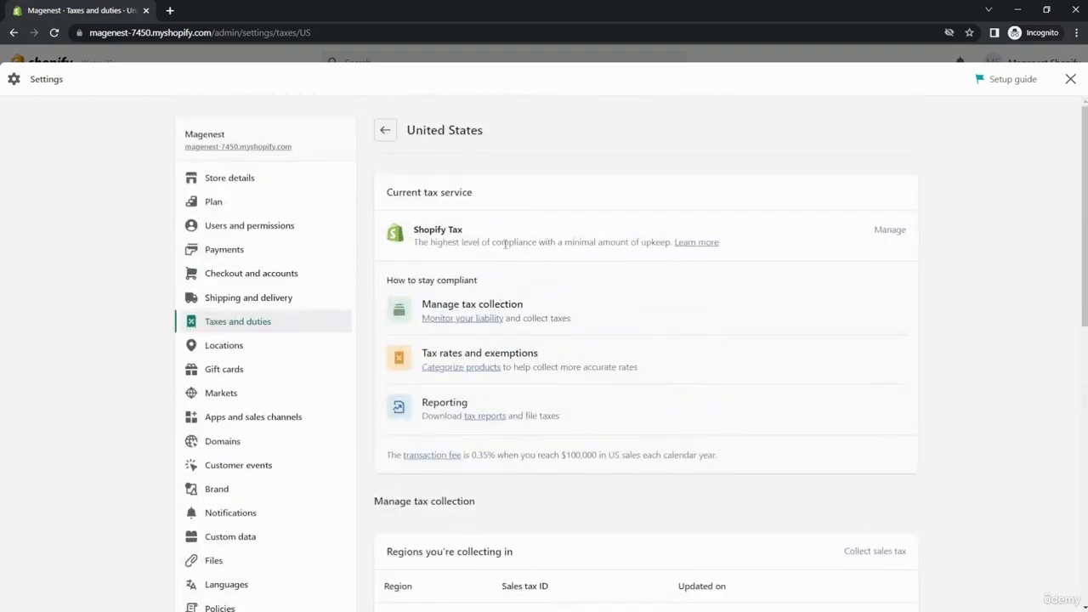
pyautogui.moveTo(574, 227)
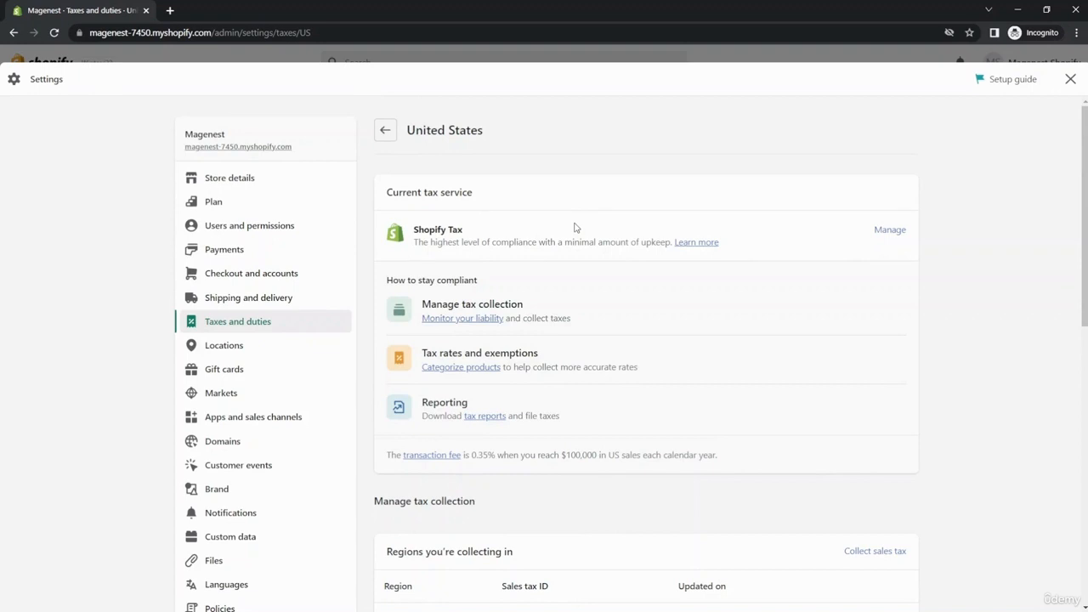
pyautogui.moveTo(814, 254)
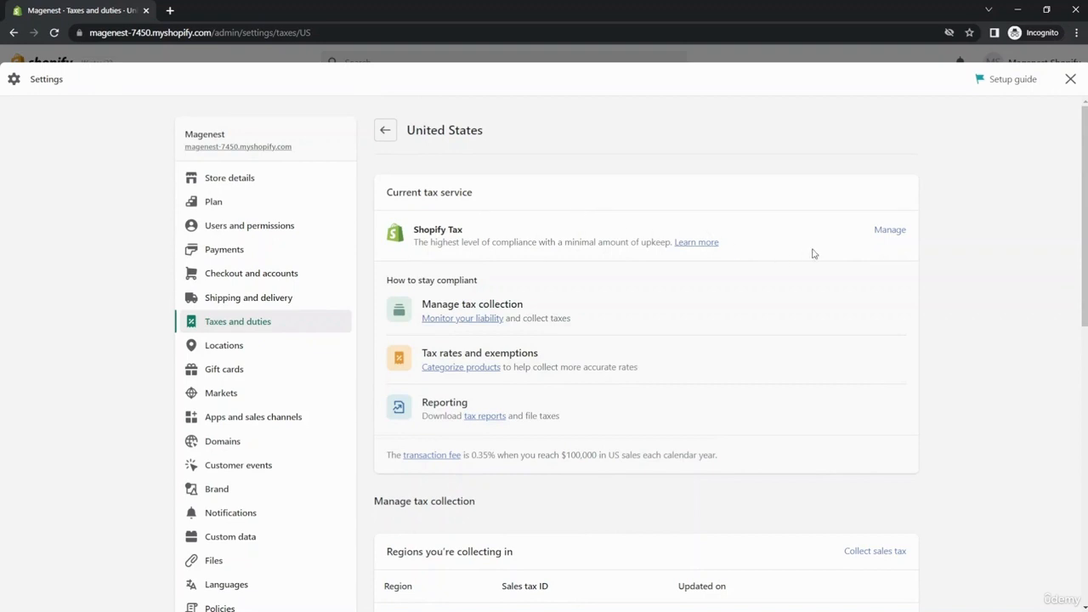
pyautogui.click(889, 230)
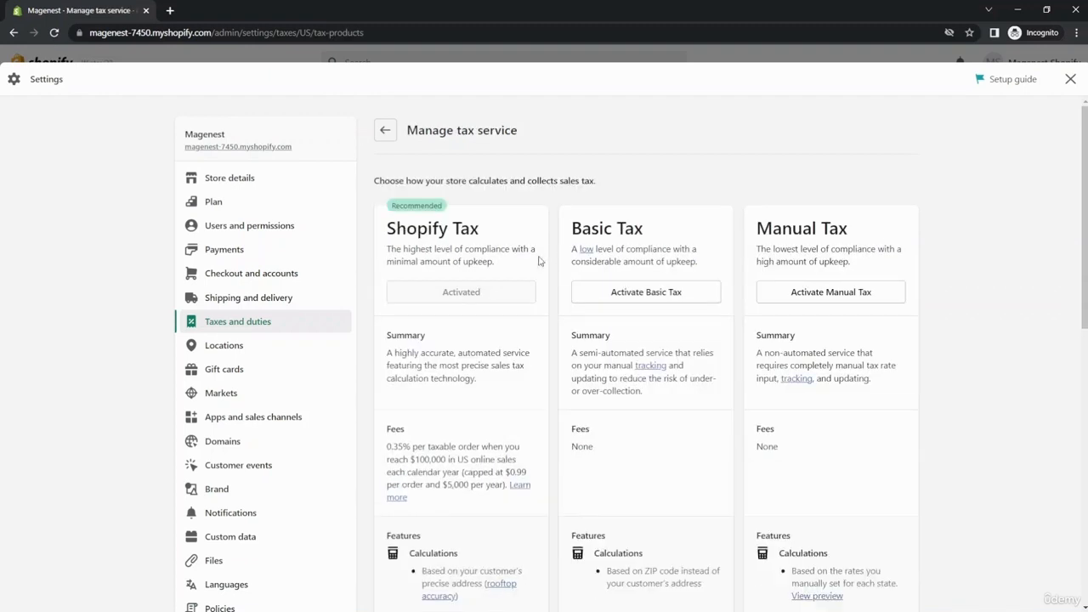
pyautogui.moveTo(549, 257)
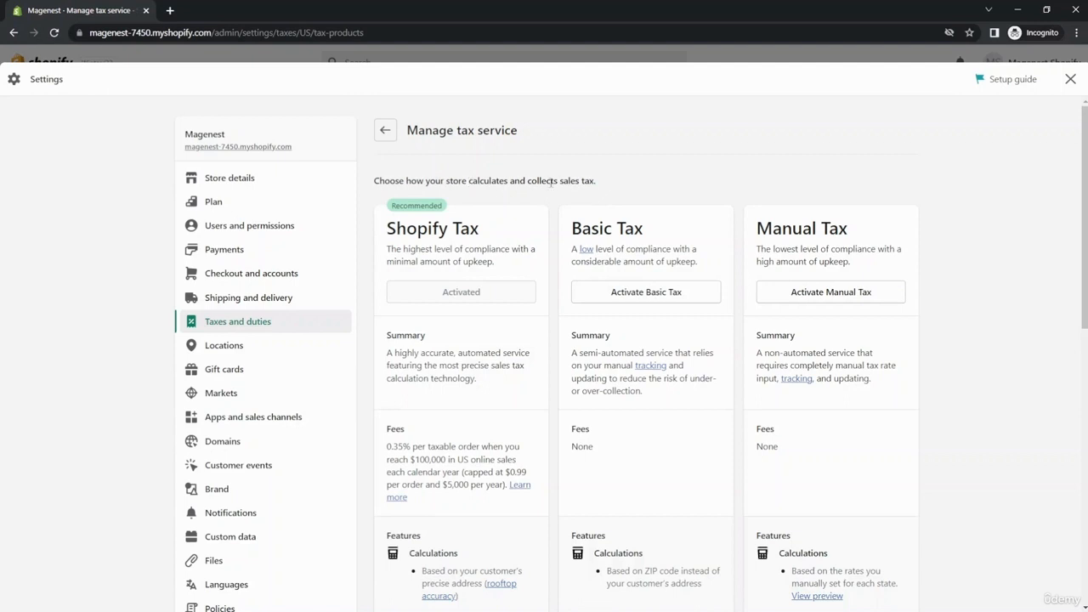
pyautogui.moveTo(587, 351)
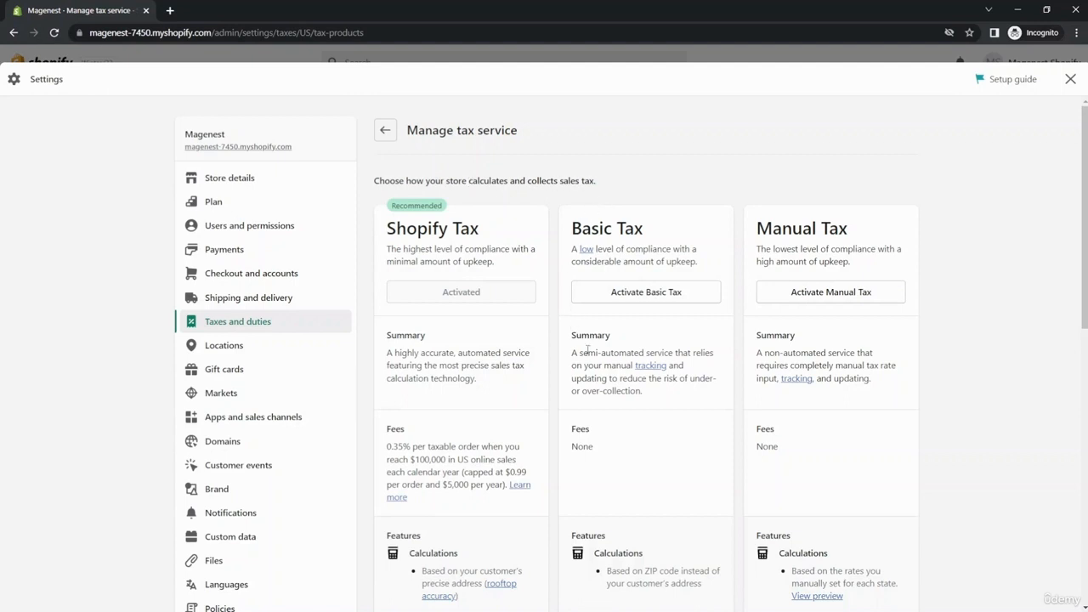
pyautogui.moveTo(600, 288)
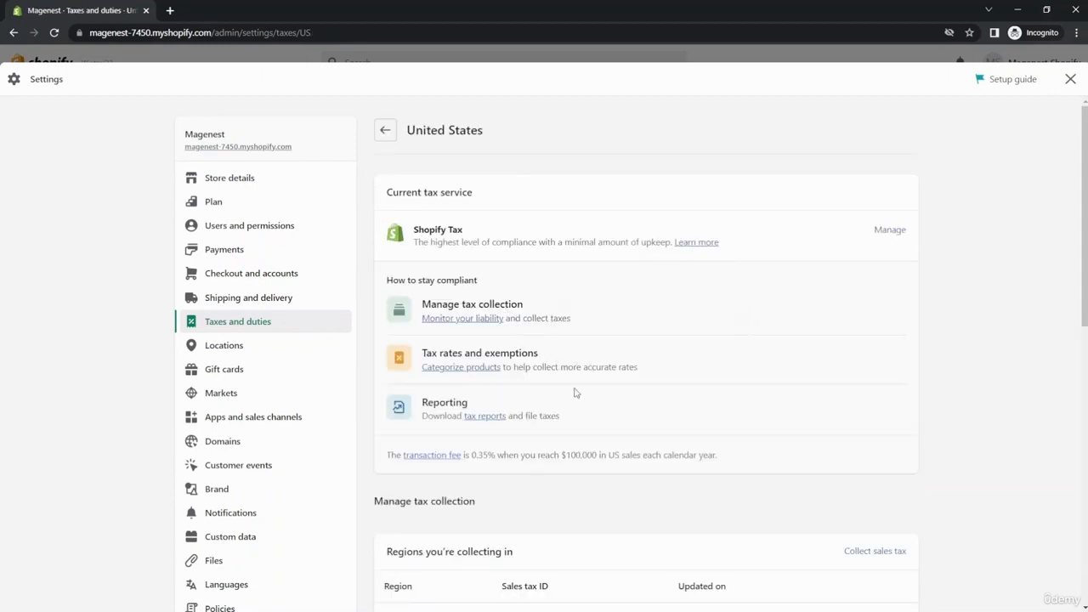
pyautogui.moveTo(691, 376)
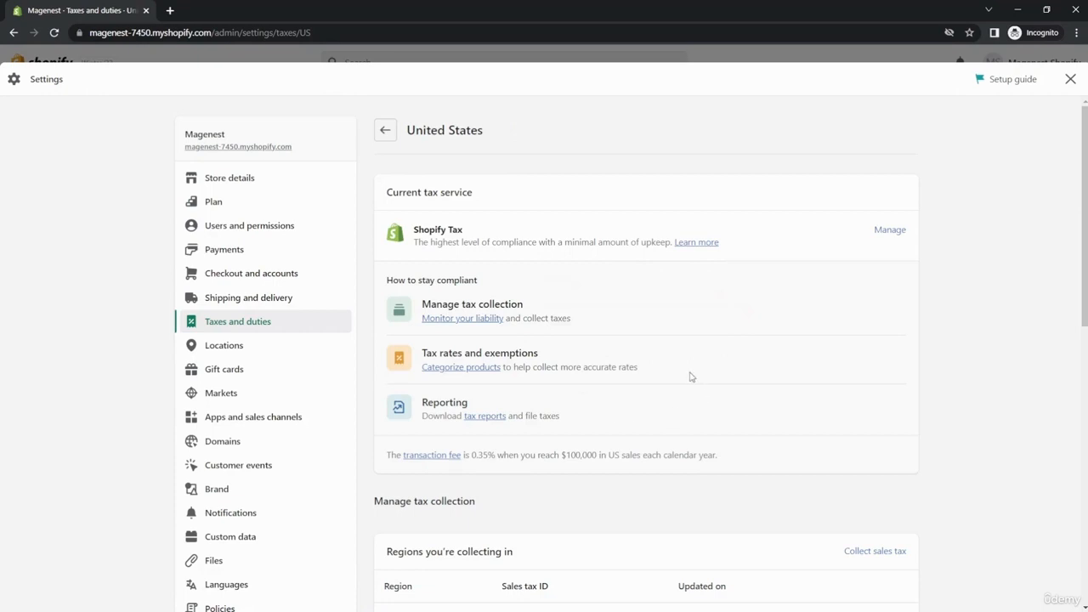
pyautogui.scroll(-3)
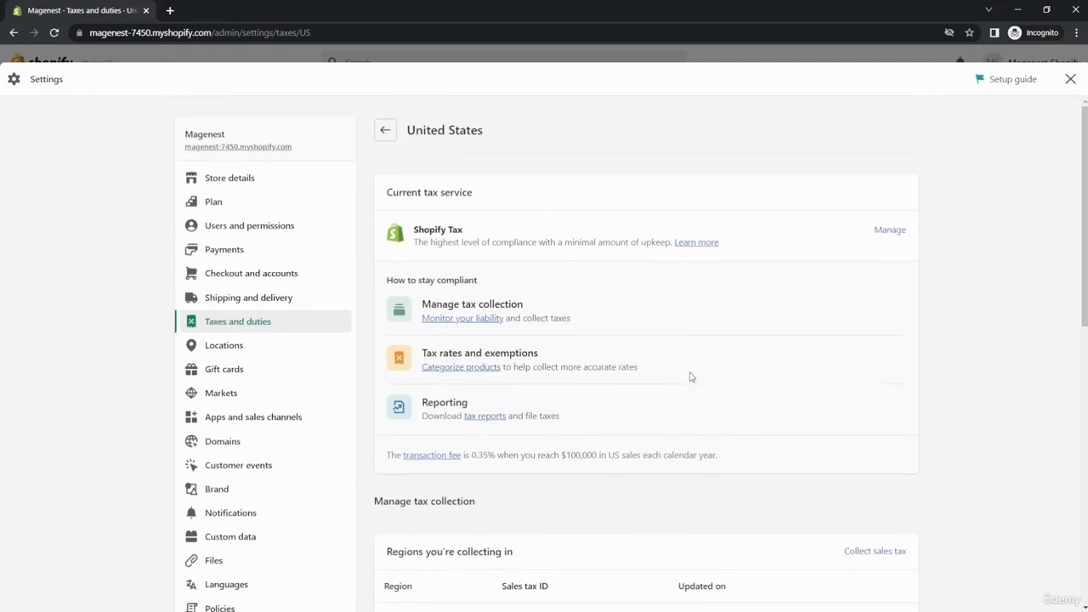
pyautogui.moveTo(762, 294)
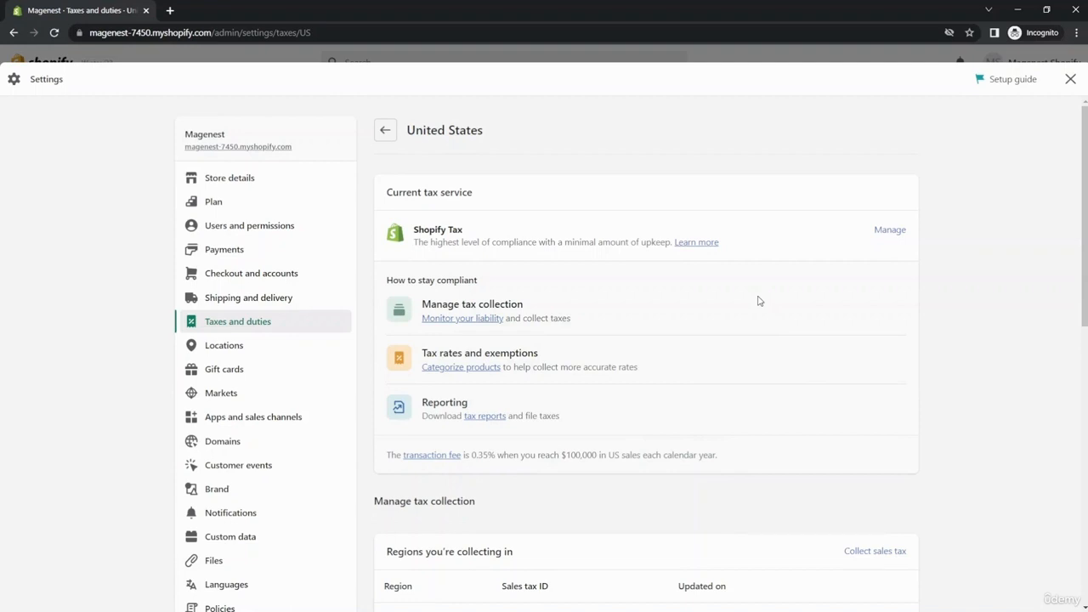
pyautogui.moveTo(676, 366)
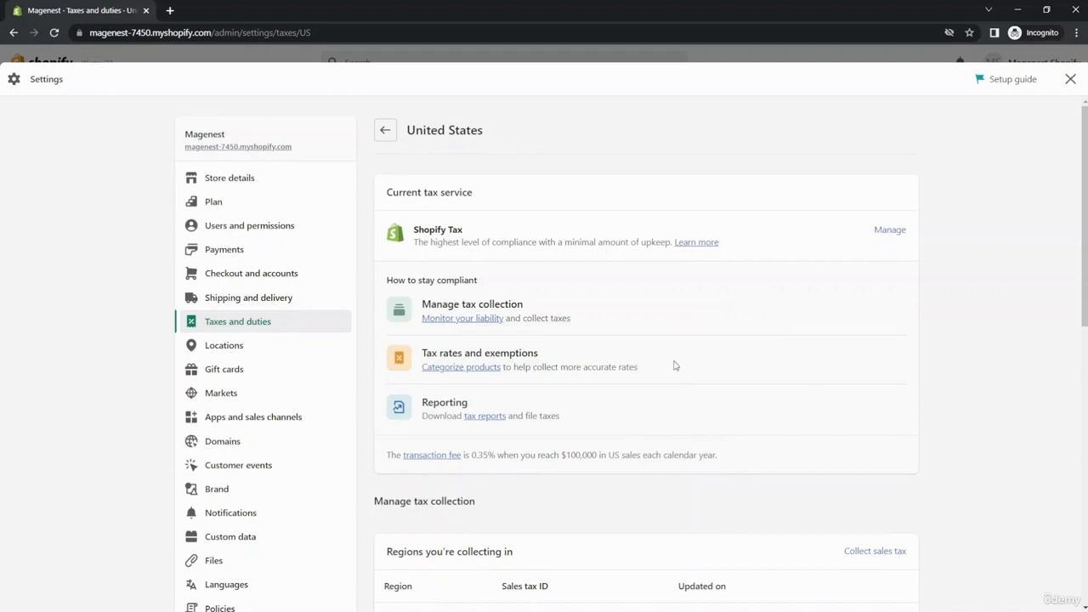
pyautogui.moveTo(730, 438)
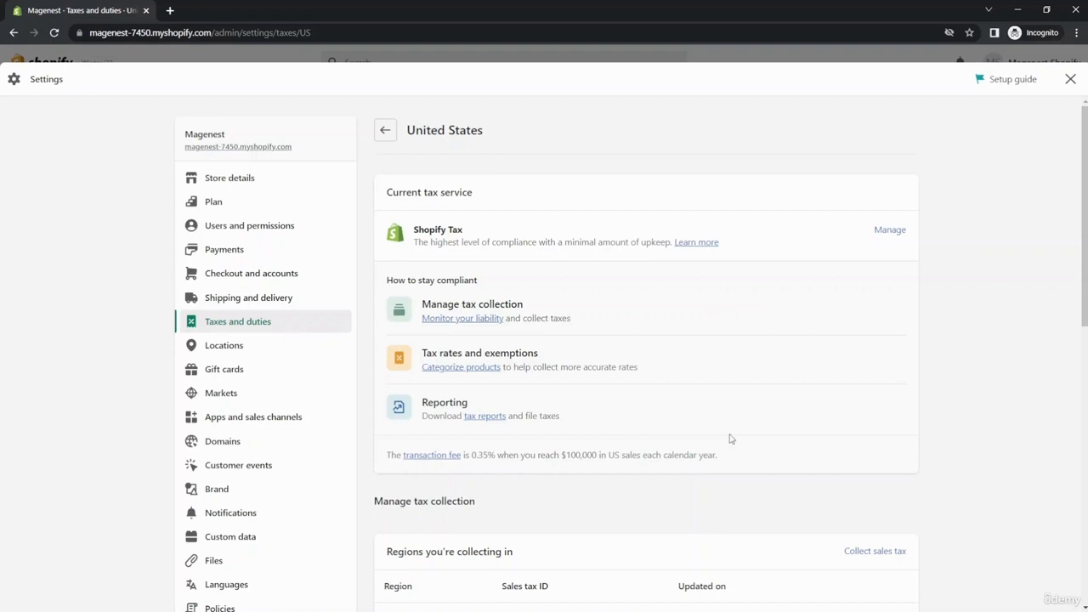
pyautogui.moveTo(730, 443)
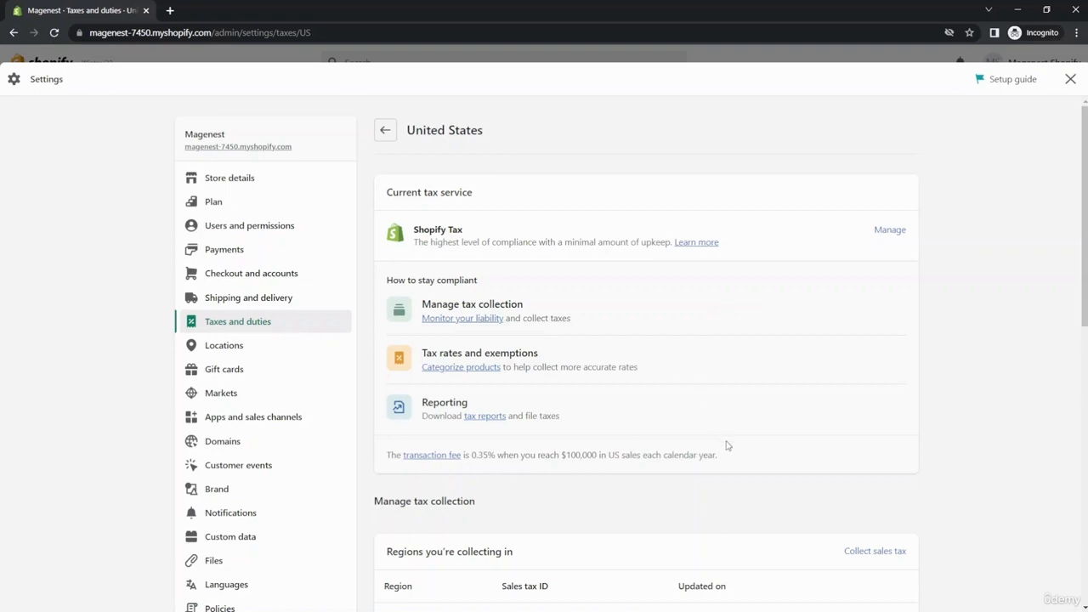
pyautogui.moveTo(540, 459)
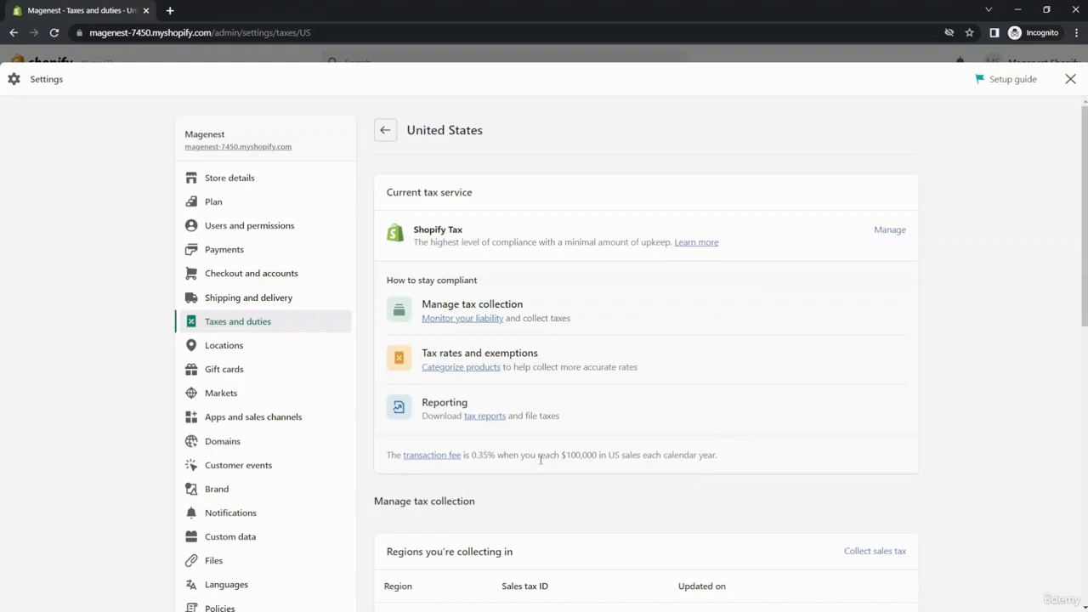